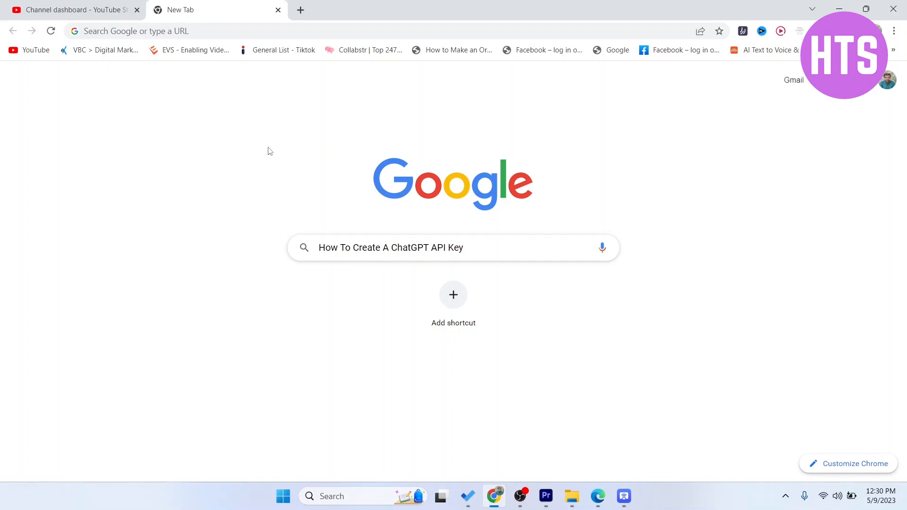
mouse_move(307, 24)
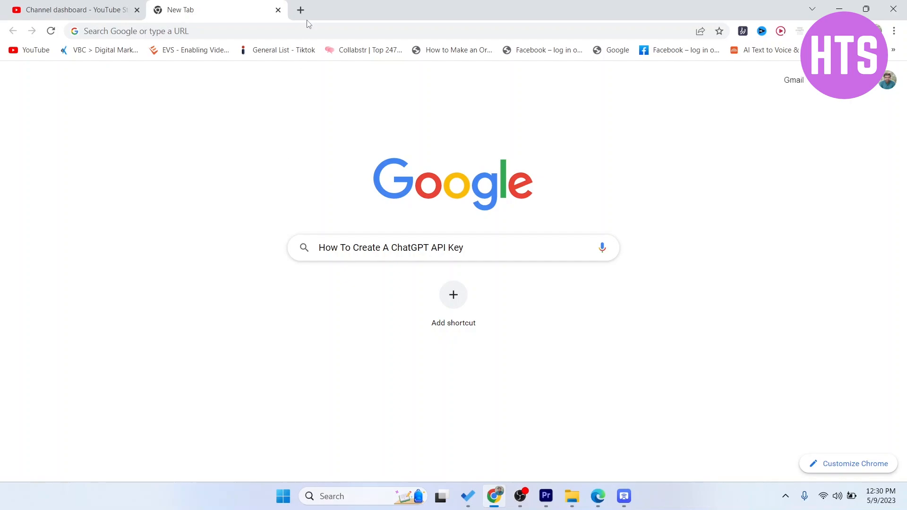
- Open a second Chrome tab and copy the phrase 'ChatGPT API Key' for searching
click(300, 9)
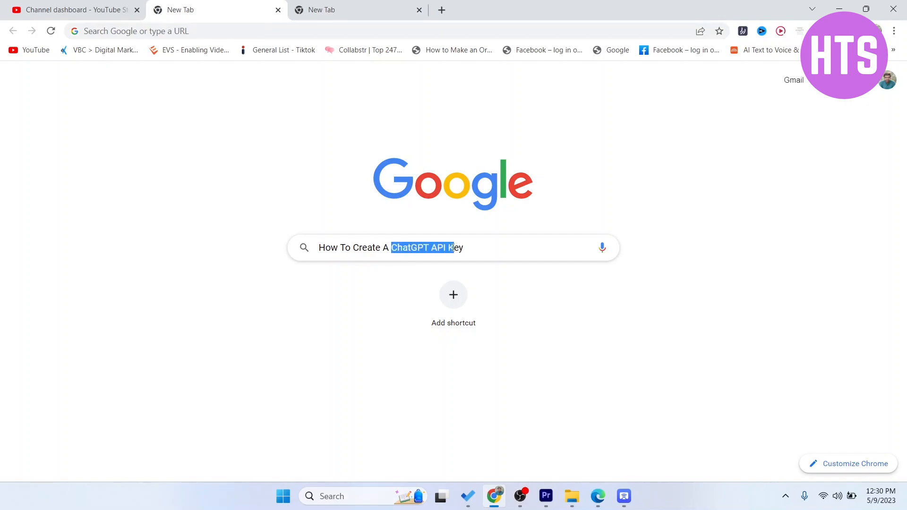
right_click(426, 247)
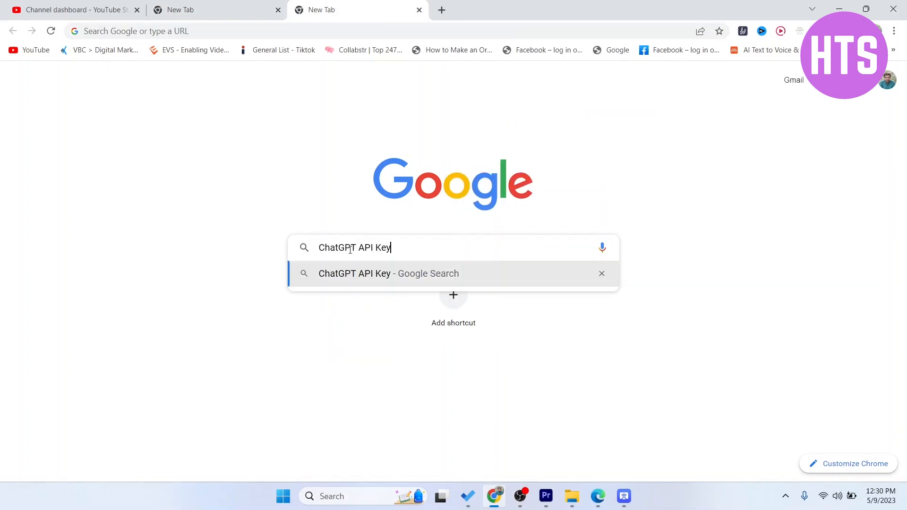
- Run the Google search for 'ChatGPT API Key' and open the OpenAI API key result
key(Enter)
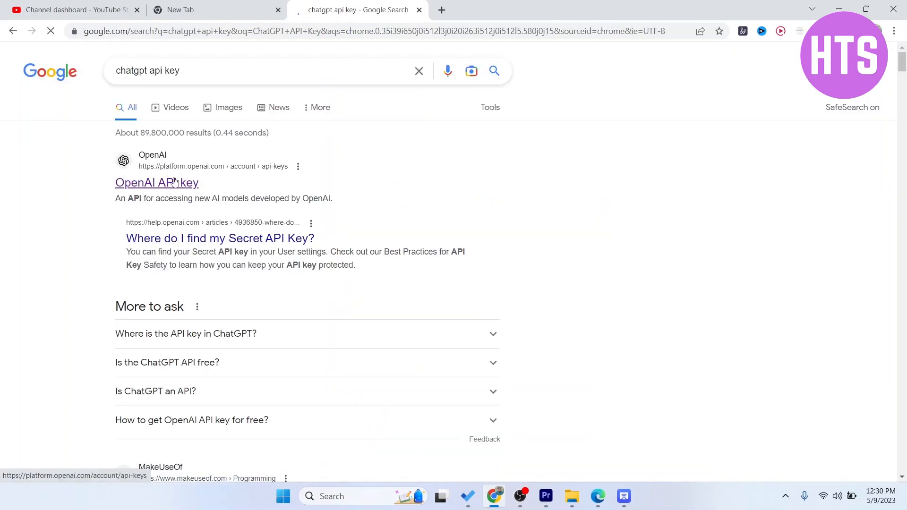
click(157, 182)
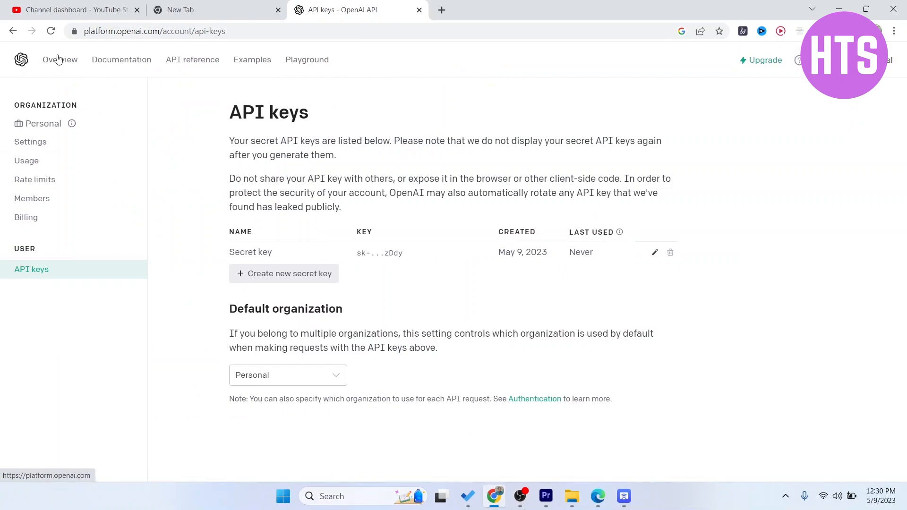
mouse_move(96, 61)
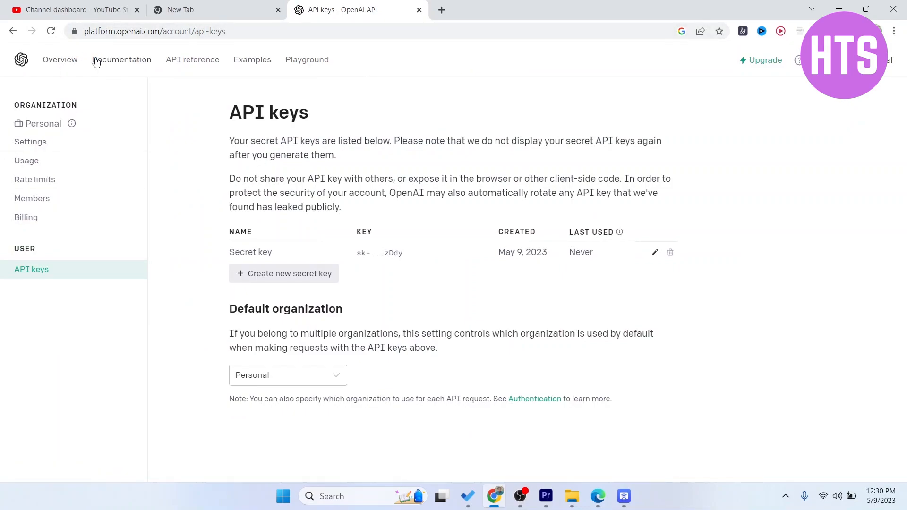
click(61, 60)
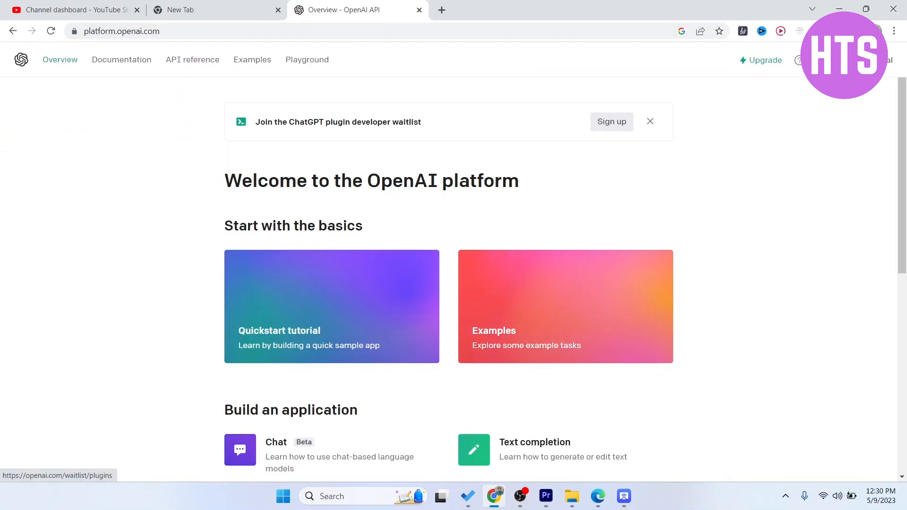
click(883, 61)
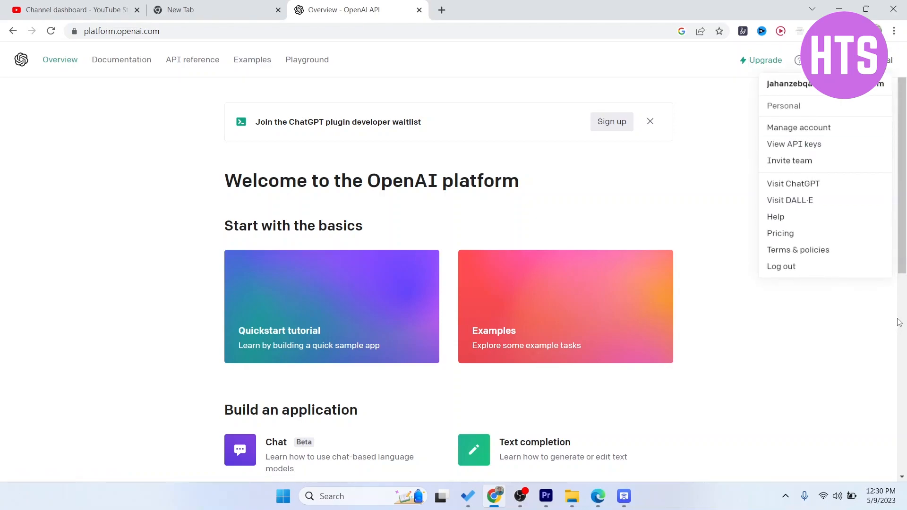
mouse_move(799, 128)
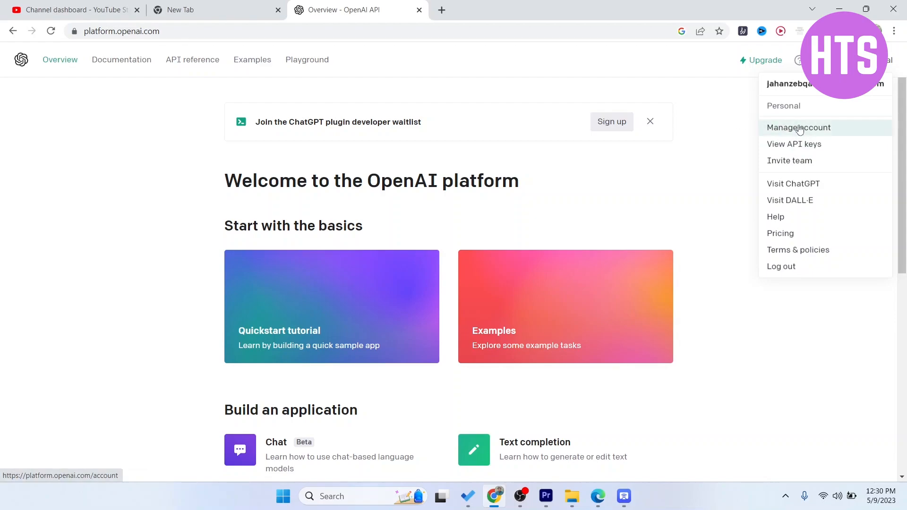
mouse_move(808, 148)
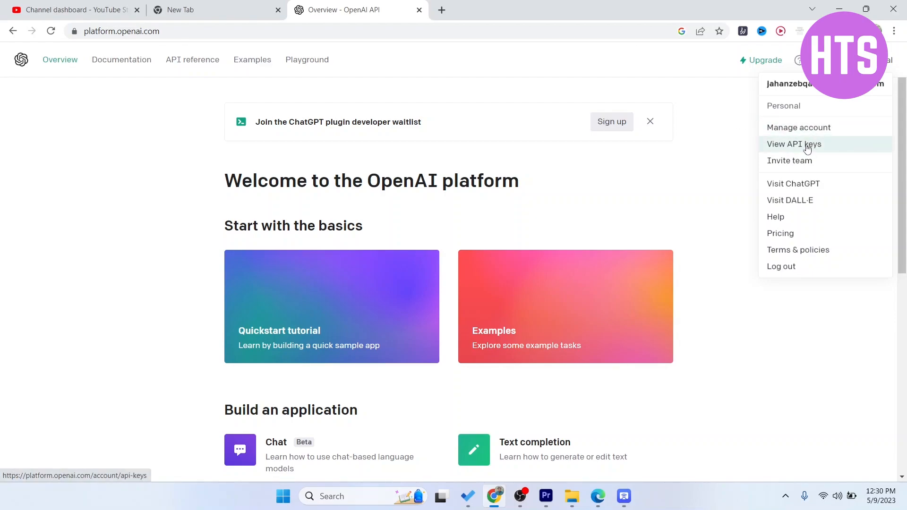
click(794, 143)
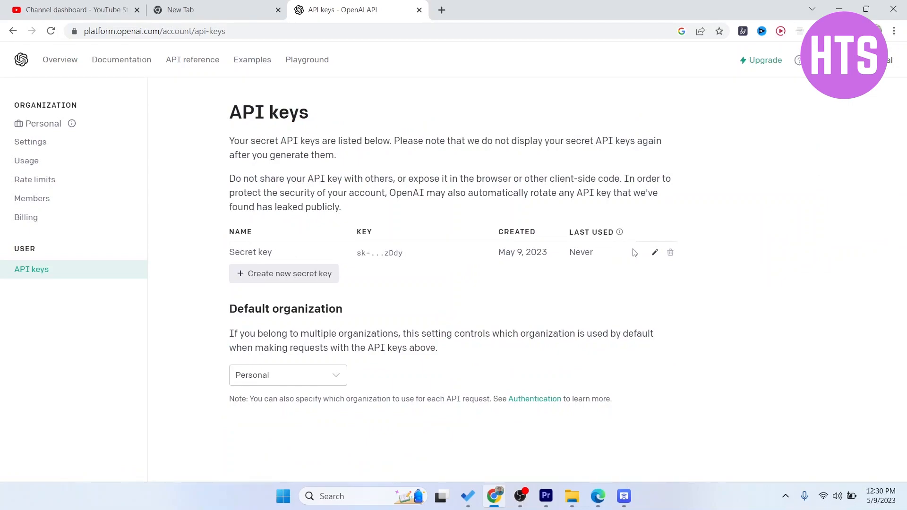
mouse_move(294, 282)
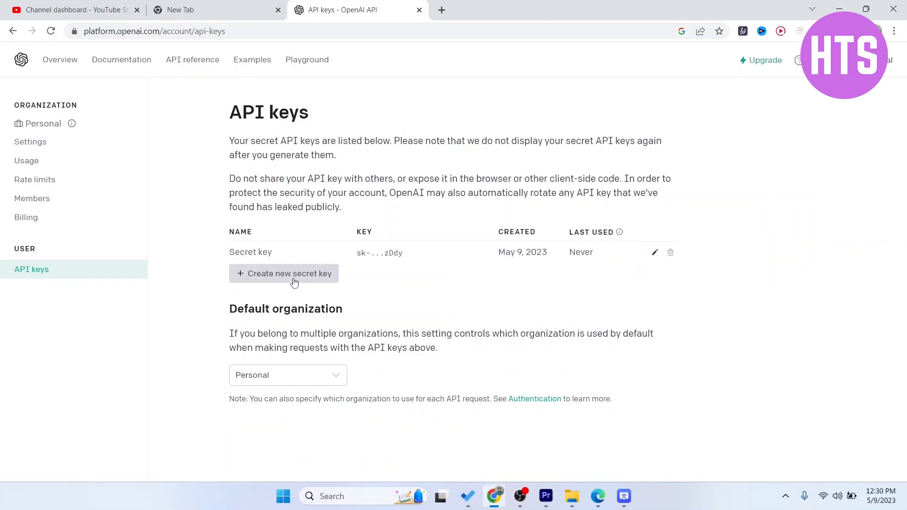
- Create a new secret key on the OpenAI API keys page and copy it
click(284, 274)
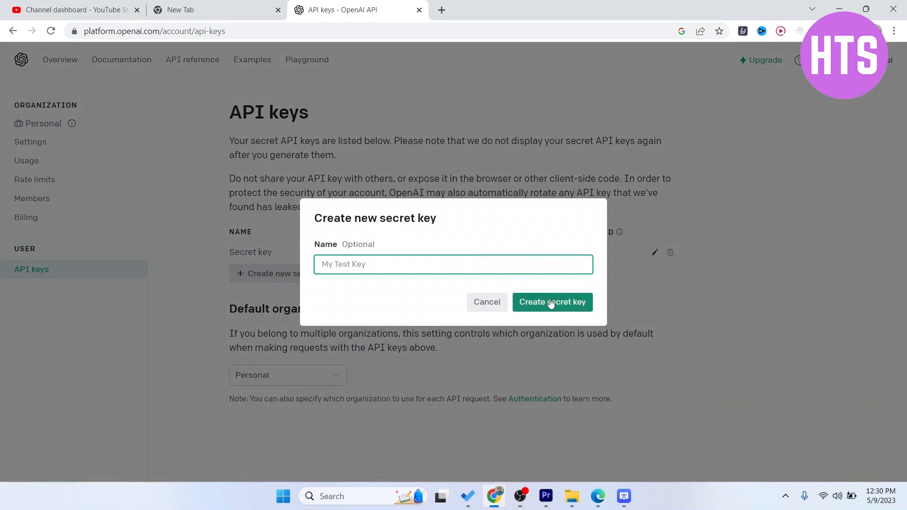
click(551, 302)
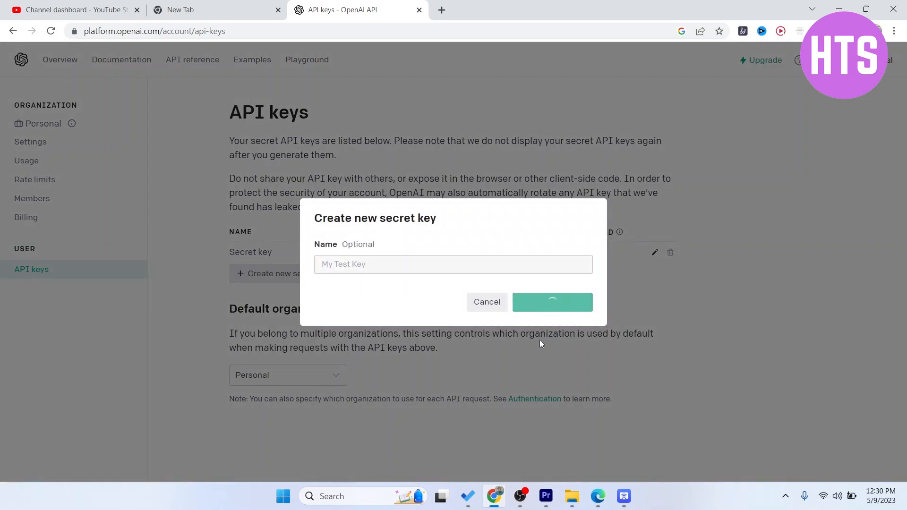
click(552, 302)
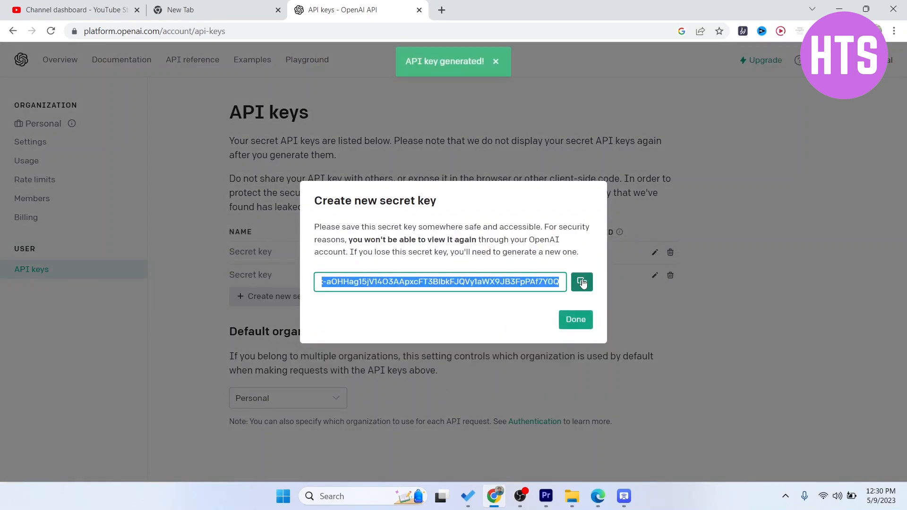
- Return to the Google new tab holding 'How To Create A ChatGPT API Key'
click(582, 282)
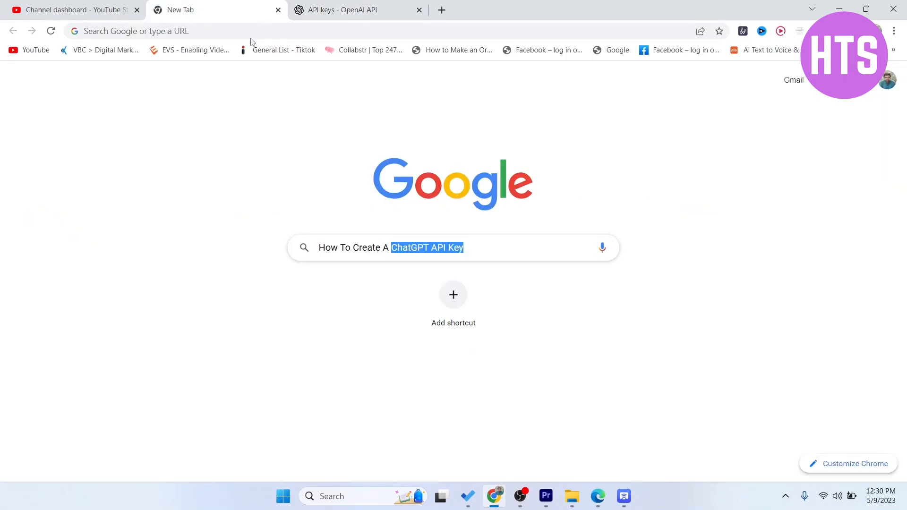
click(397, 295)
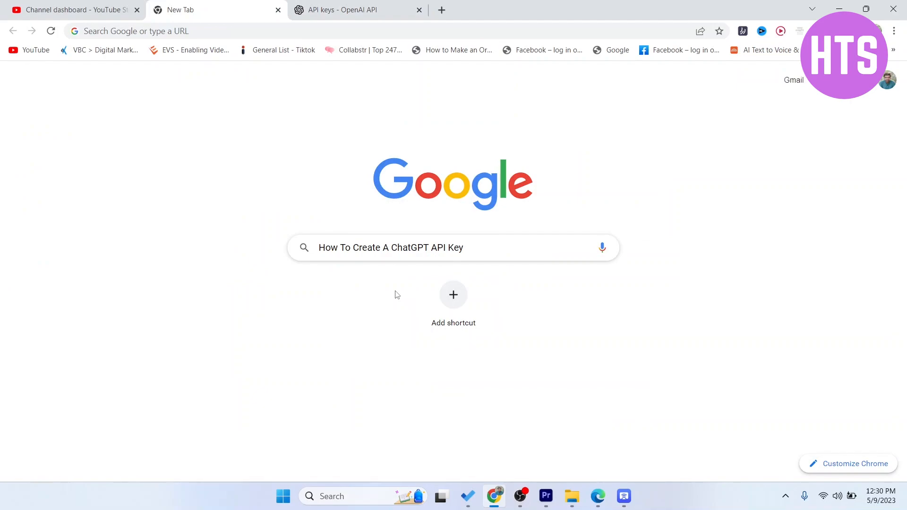